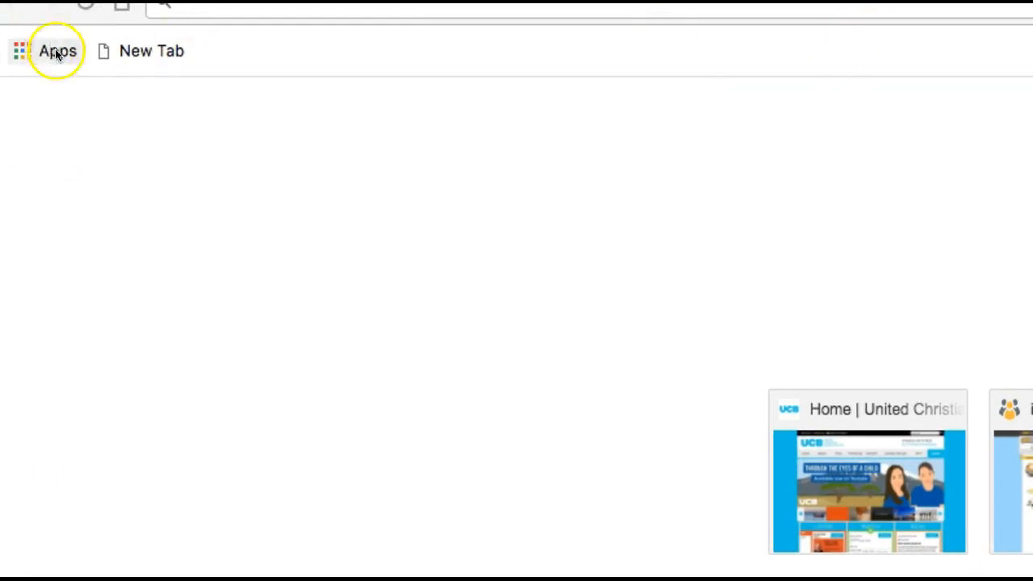
# - Open the Chrome apps page from the Apps shortcut on the bookmarks bar
pyautogui.click(57, 50)
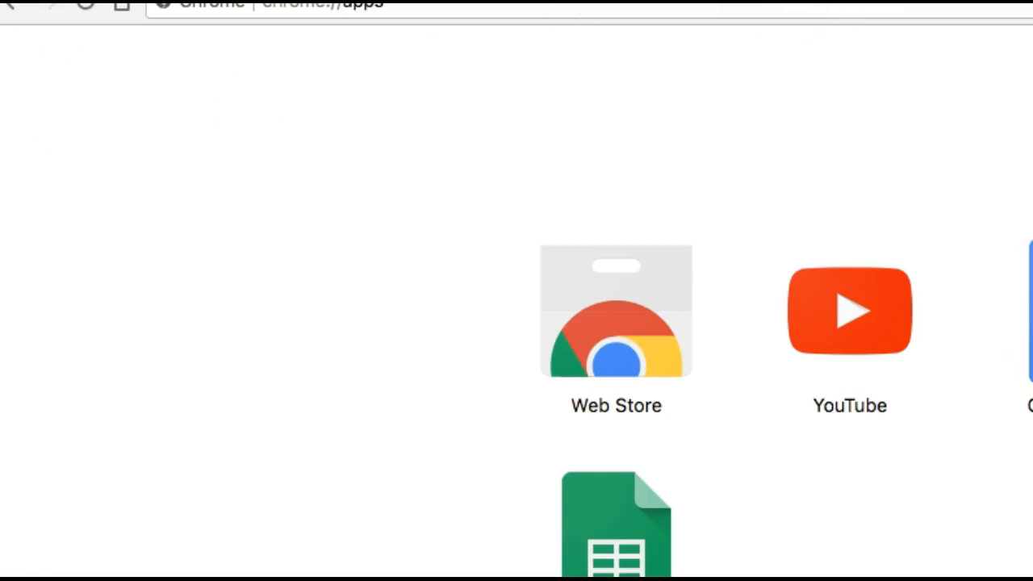
pyautogui.moveTo(879, 12)
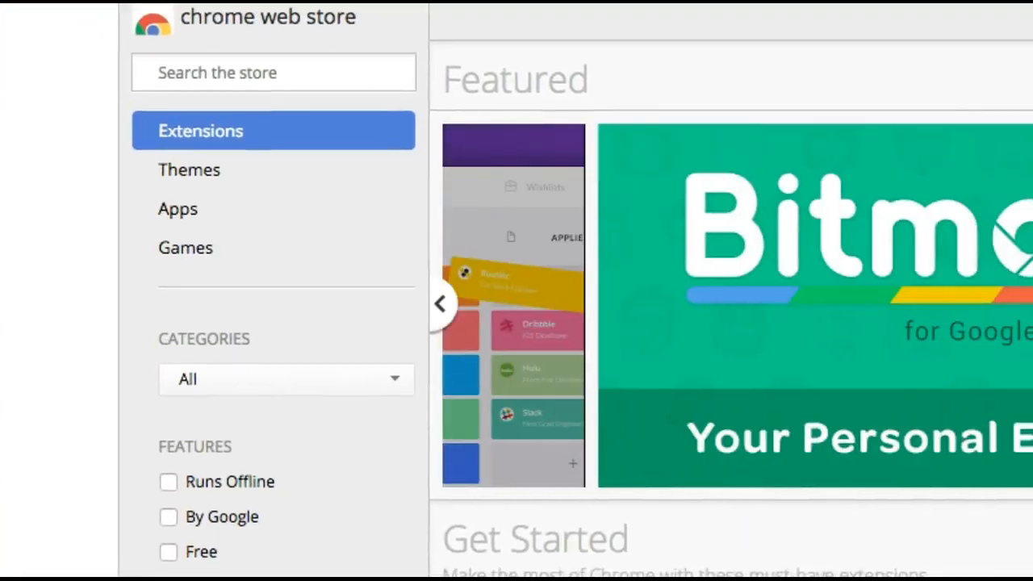
pyautogui.moveTo(77, 158)
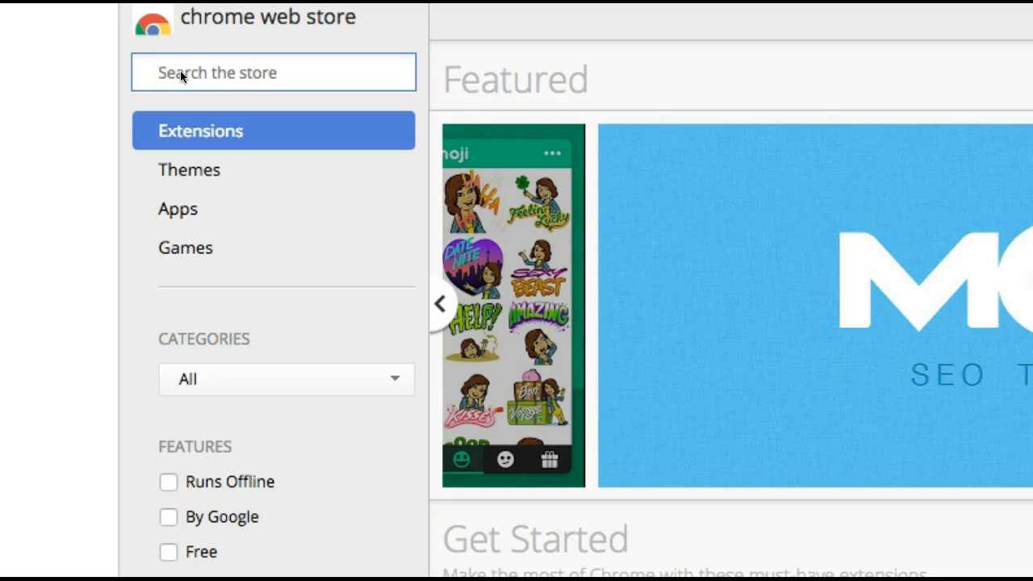
# - Search the Chrome Web Store for 'Xodo'
pyautogui.write('x')
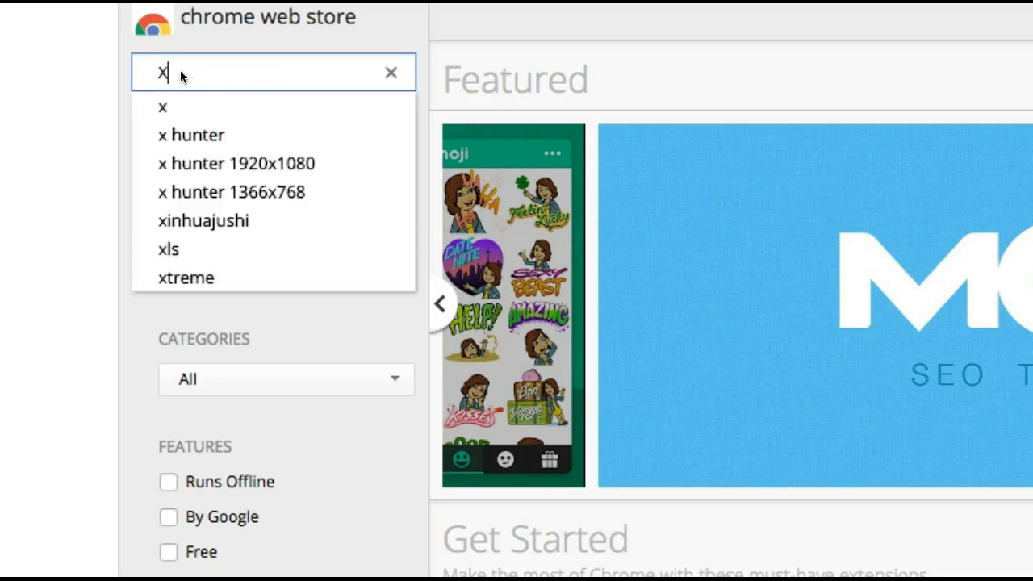
pyautogui.write('o')
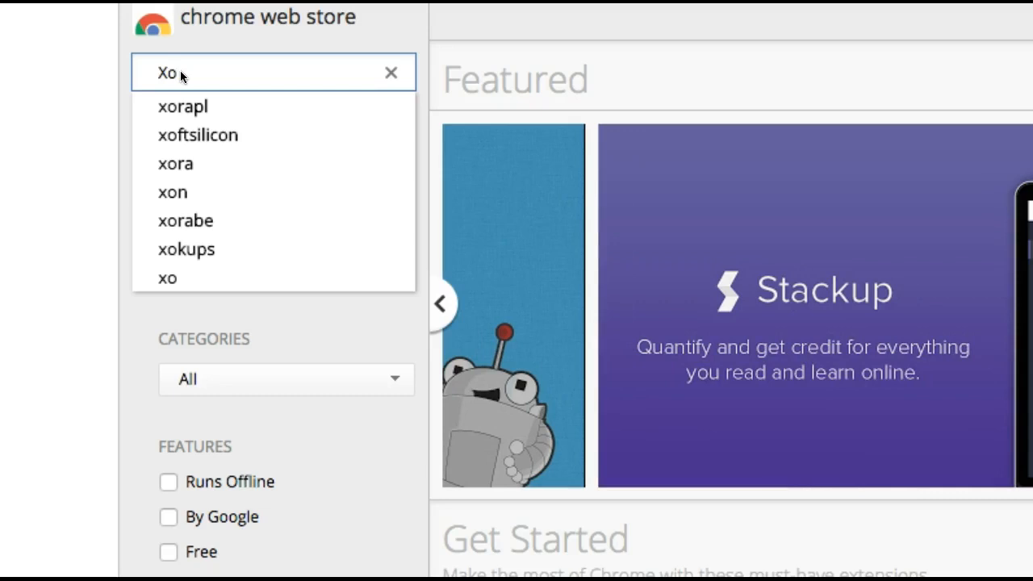
pyautogui.write('do')
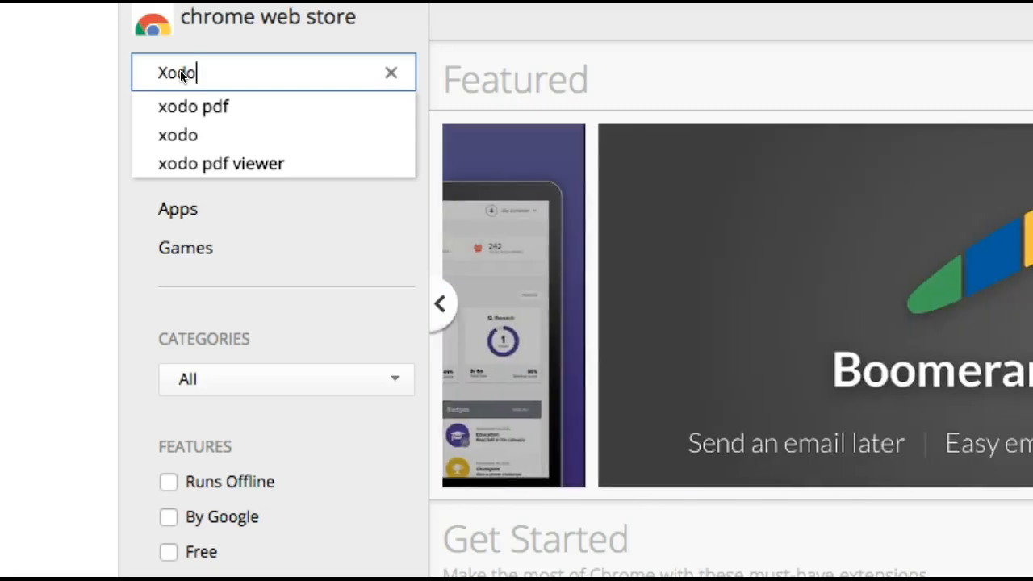
pyautogui.press('Return')
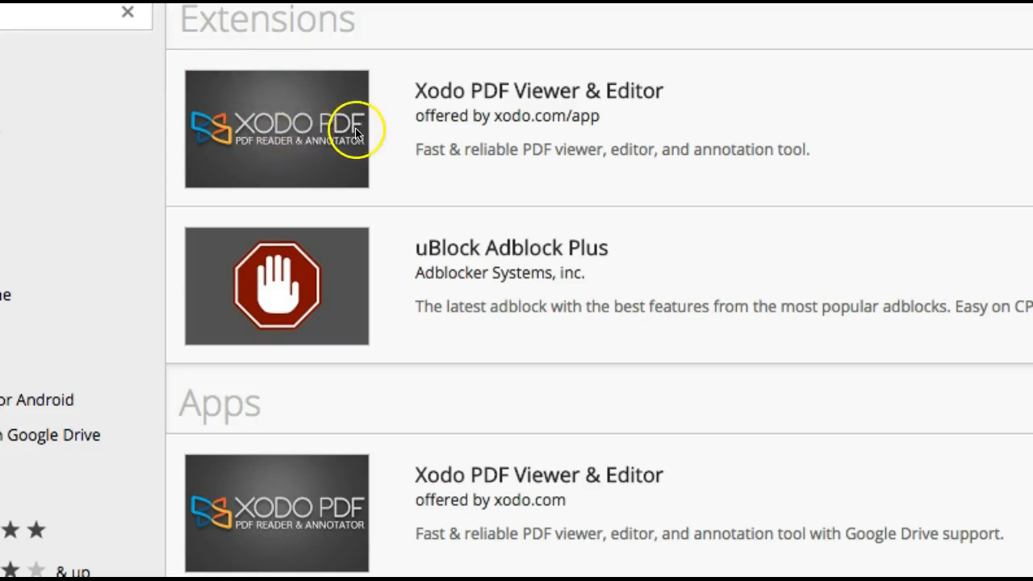
pyautogui.moveTo(329, 30)
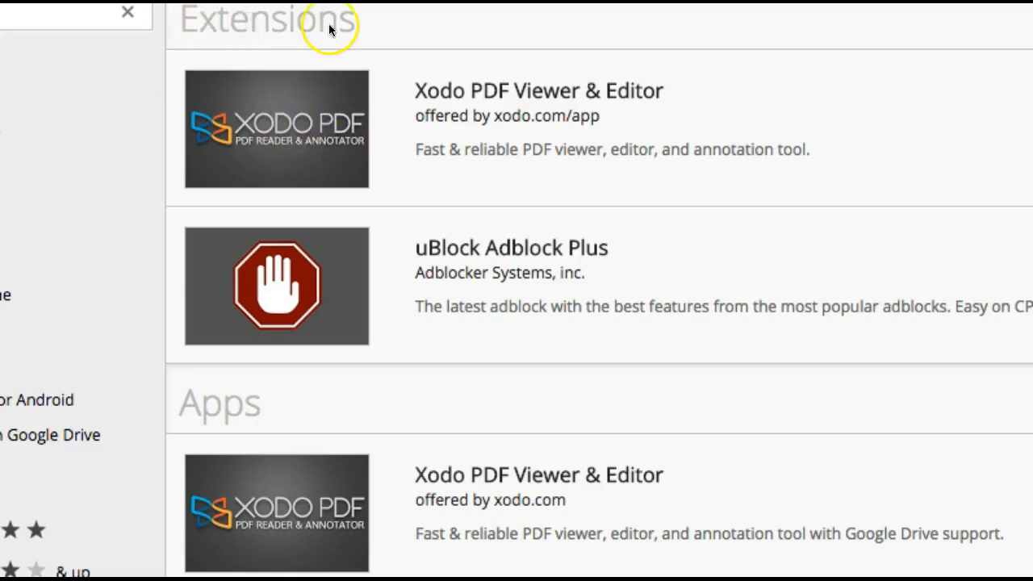
pyautogui.moveTo(311, 521)
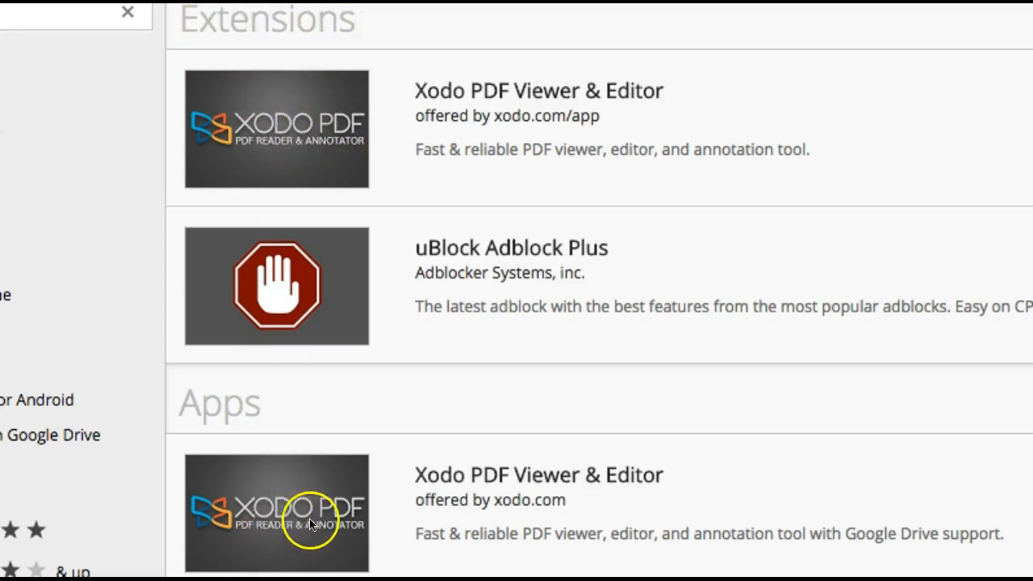
pyautogui.moveTo(212, 417)
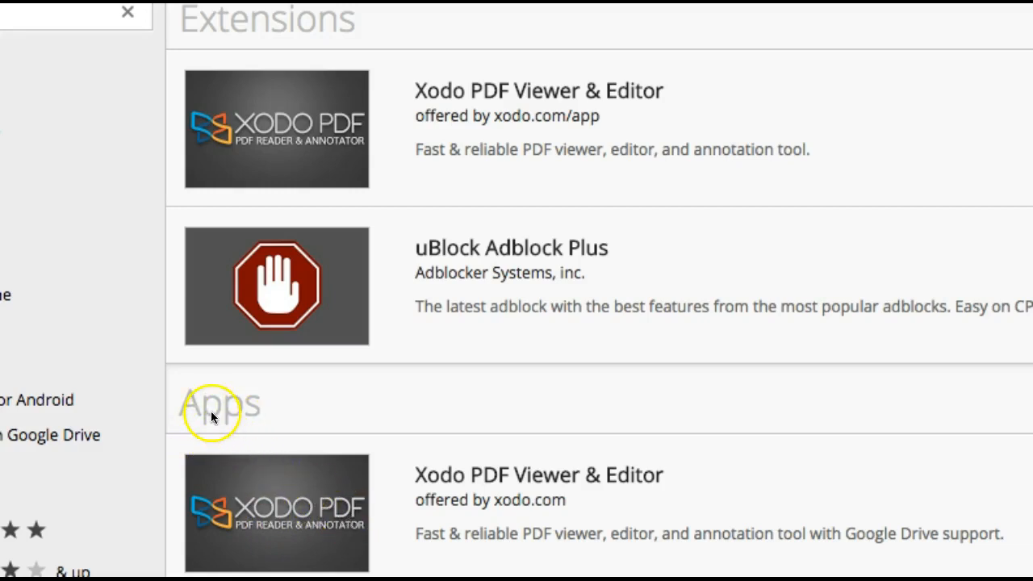
pyautogui.moveTo(275, 524)
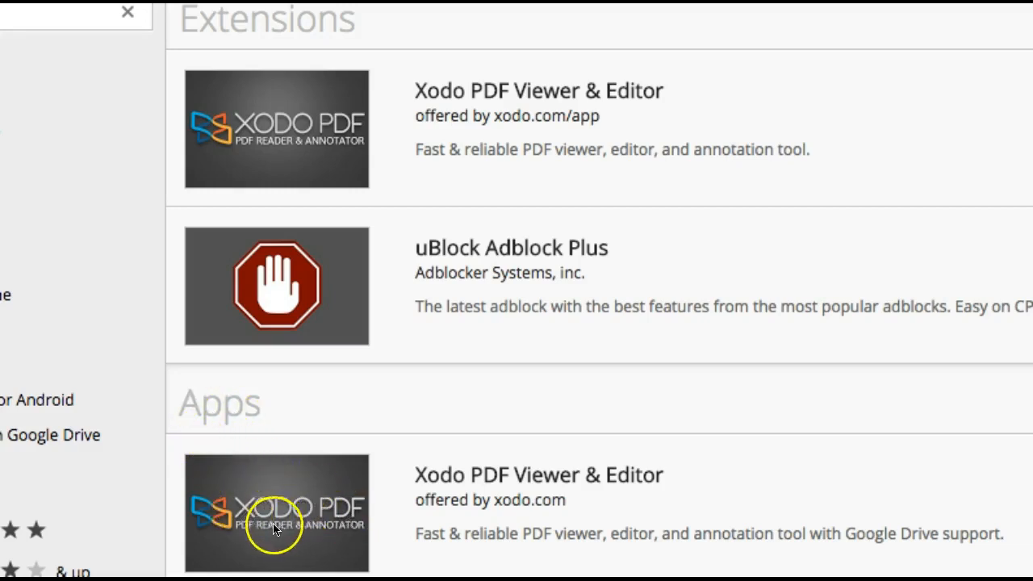
pyautogui.moveTo(842, 71)
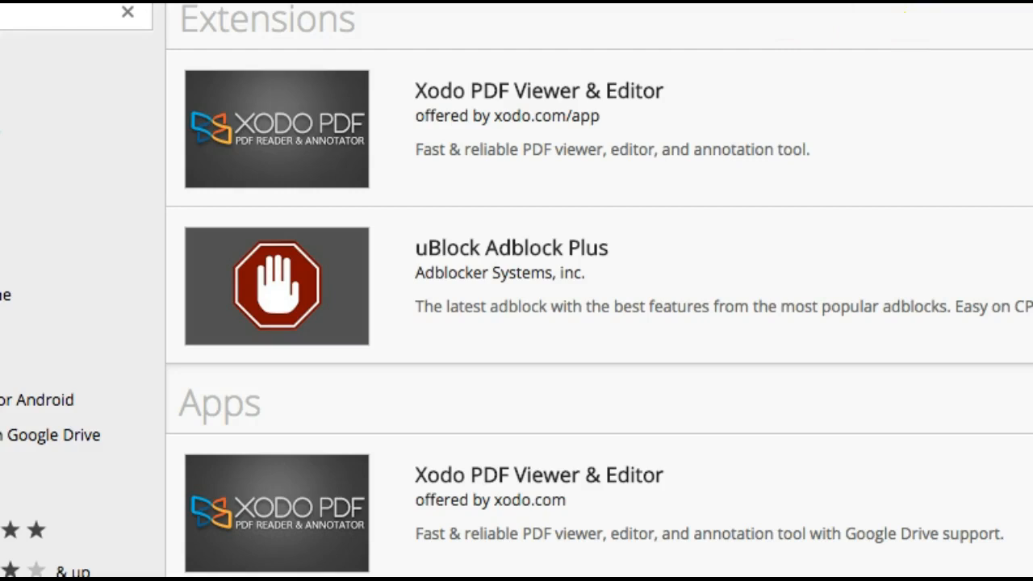
# - Scroll the results to find the Xodo PDF Viewer & Editor app entry
pyautogui.scroll(-3)
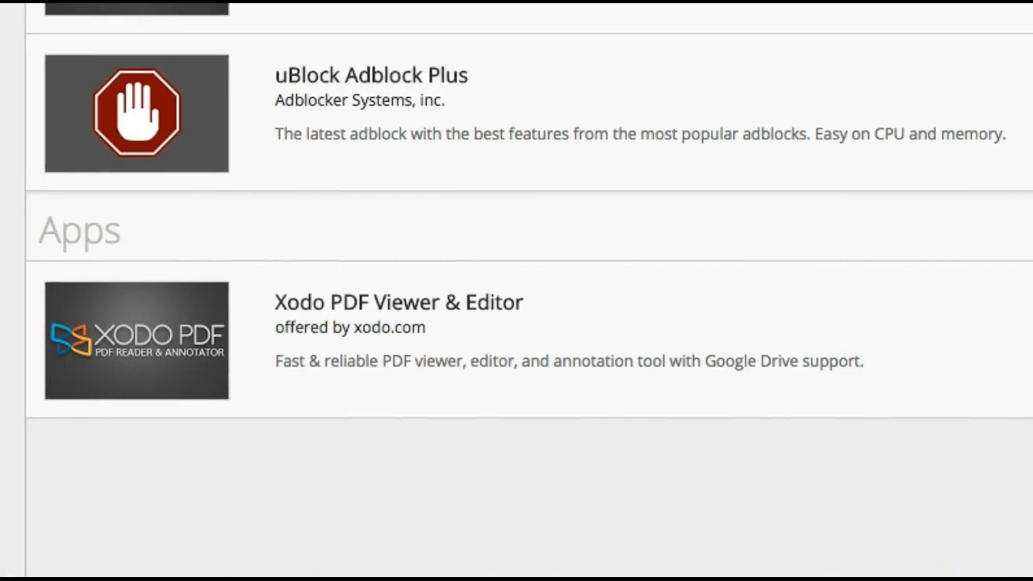
pyautogui.scroll(3)
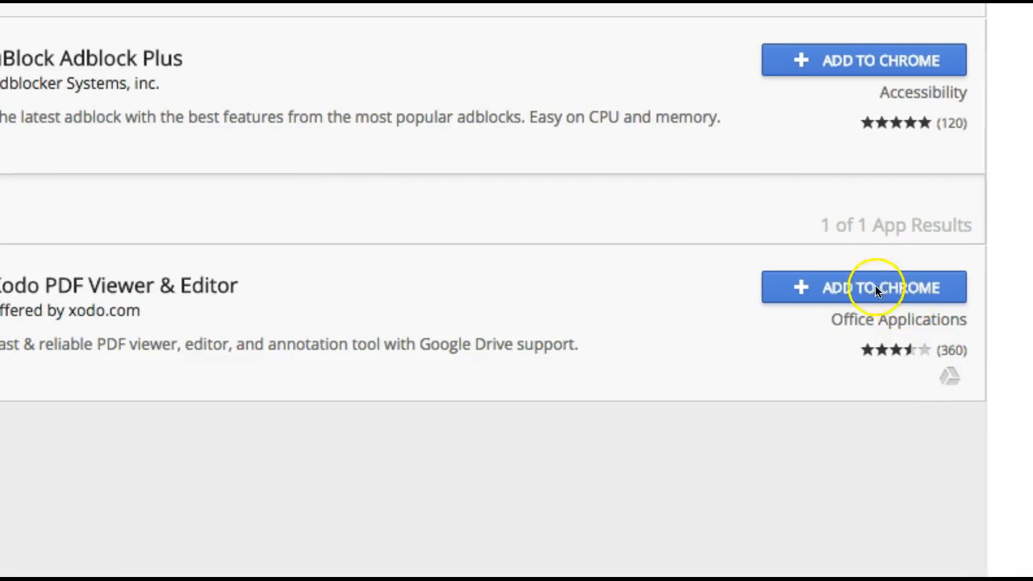
pyautogui.moveTo(876, 294)
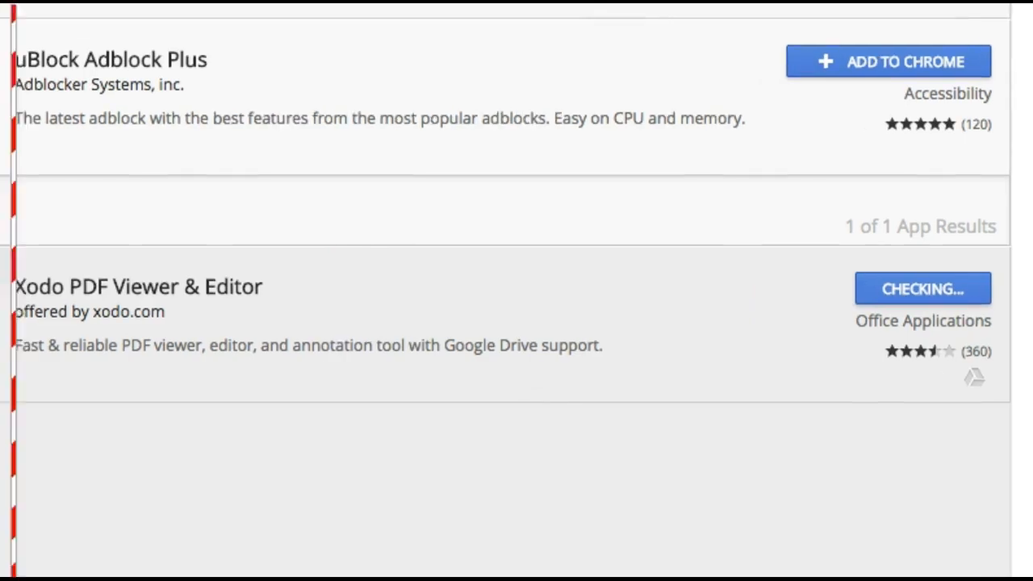
# - Add Xodo PDF Viewer & Editor to Chrome and confirm with Add app
pyautogui.click(923, 288)
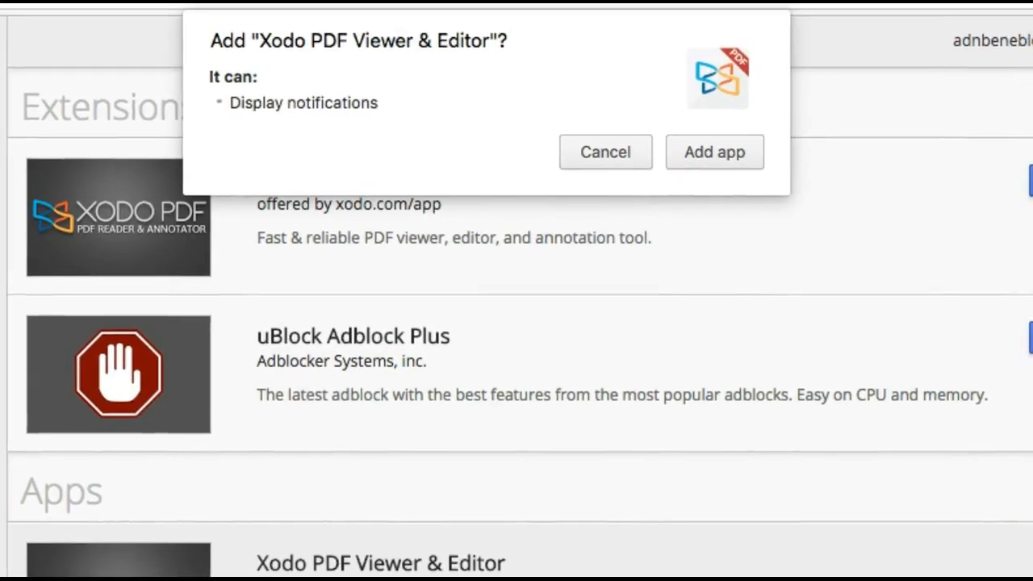
pyautogui.moveTo(400, 77)
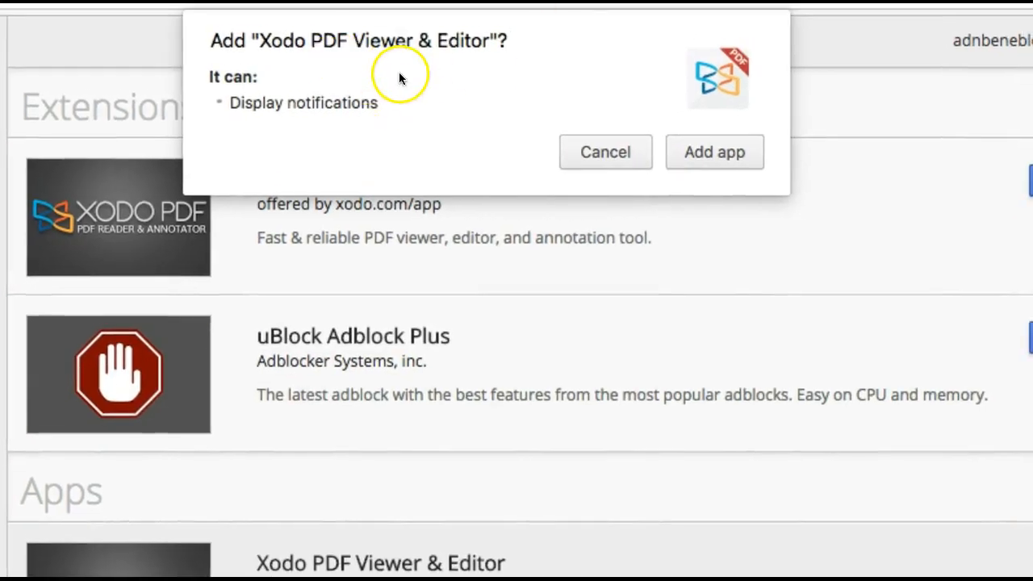
pyautogui.moveTo(484, 89)
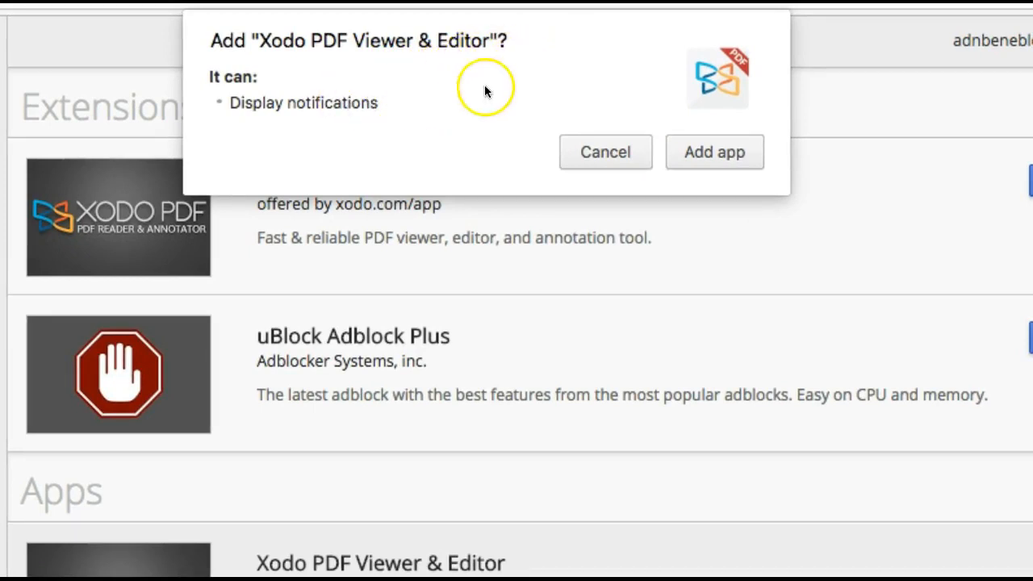
pyautogui.moveTo(359, 139)
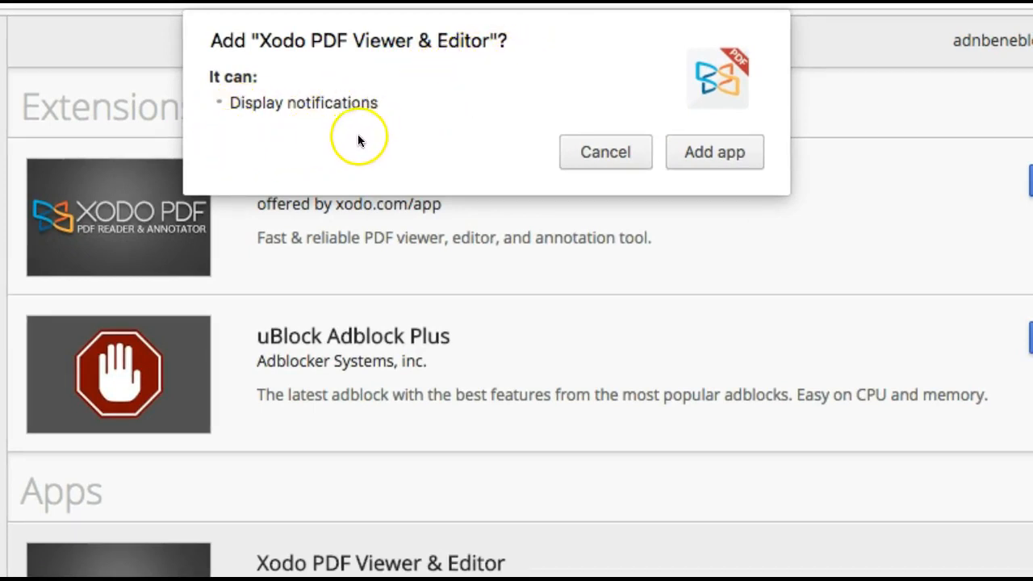
pyautogui.moveTo(814, 147)
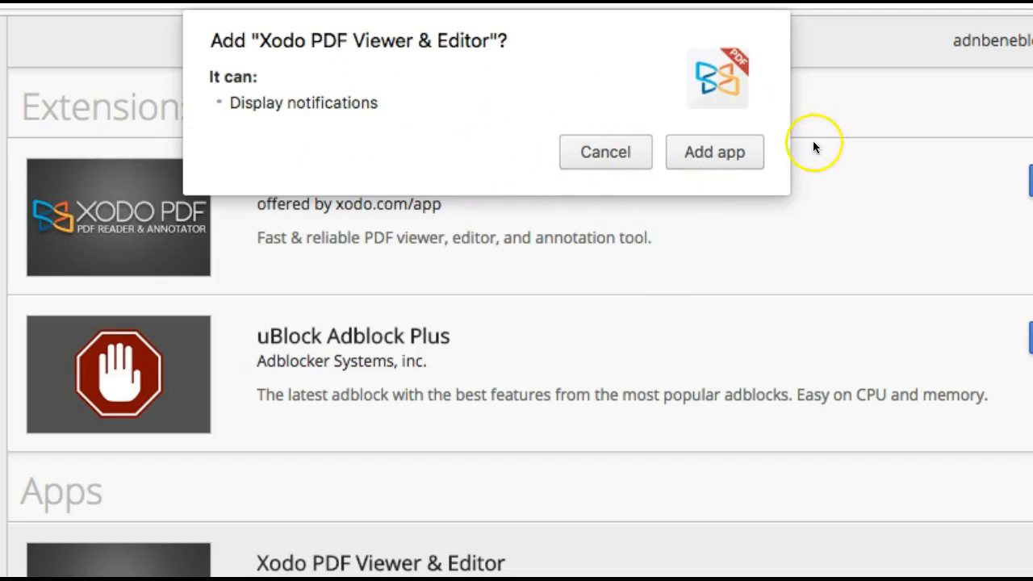
pyautogui.moveTo(750, 198)
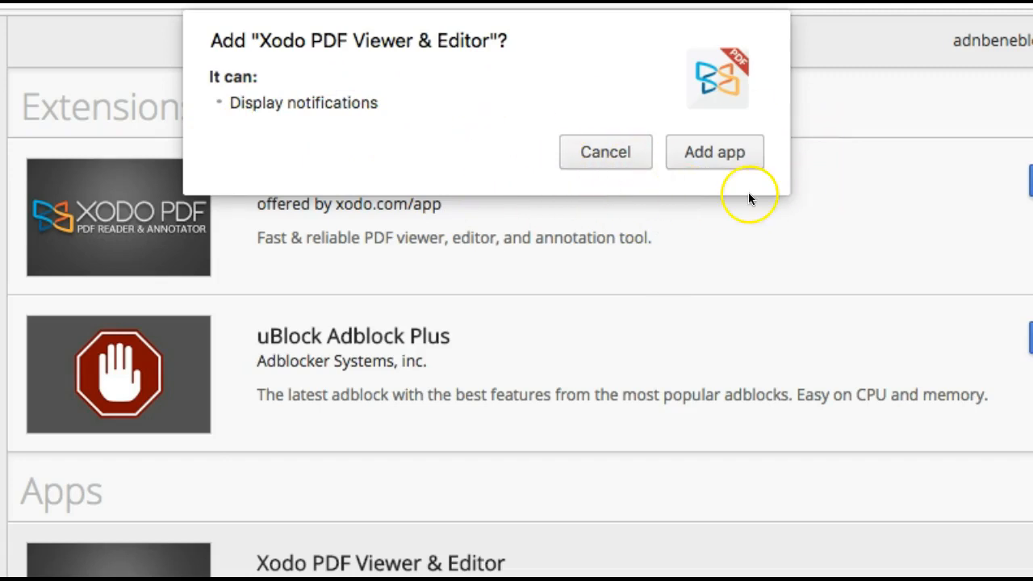
pyautogui.click(713, 152)
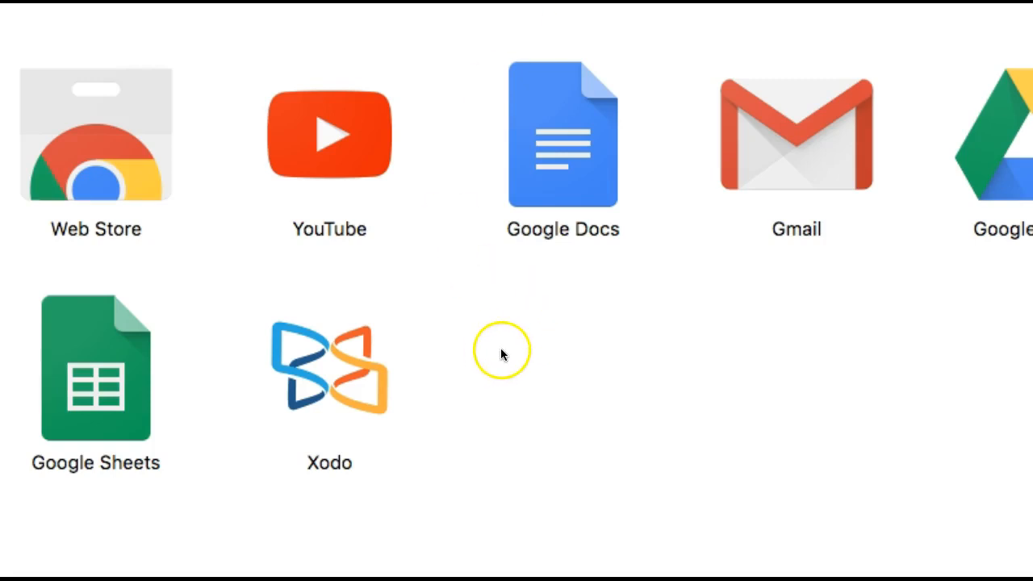
pyautogui.moveTo(343, 363)
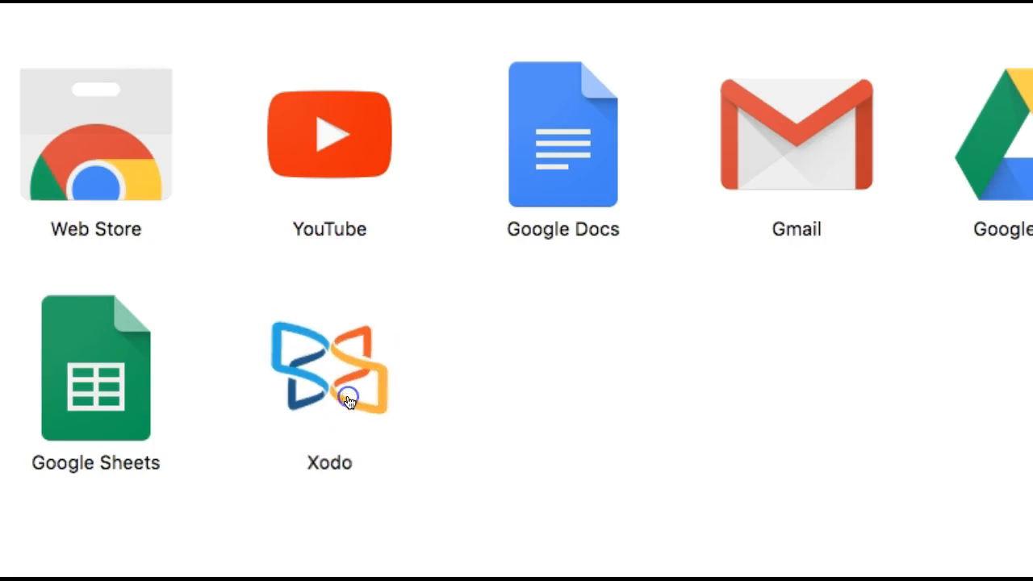
# - Launch the Xodo app from the chrome://apps page
pyautogui.click(330, 368)
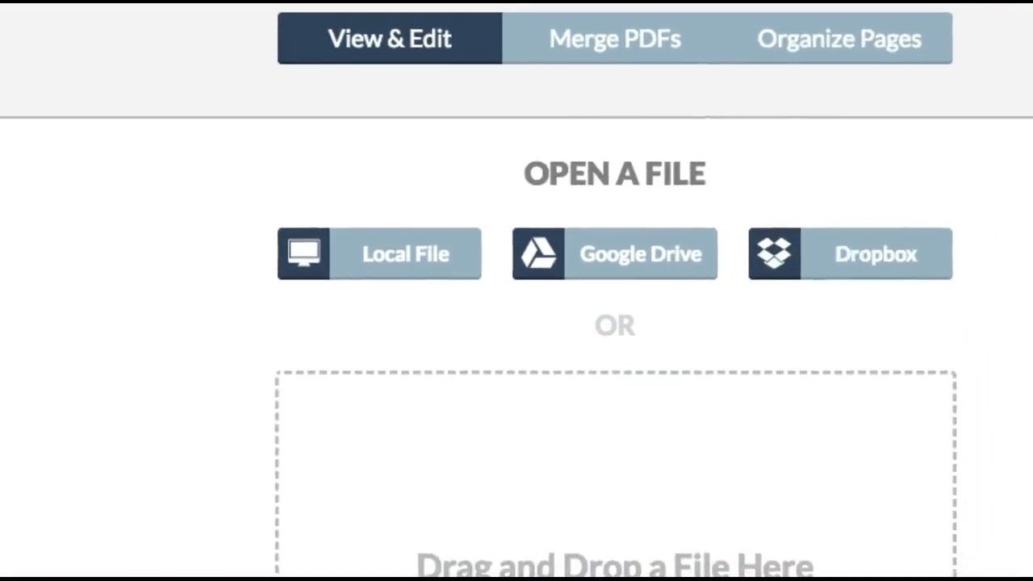
pyautogui.scroll(3)
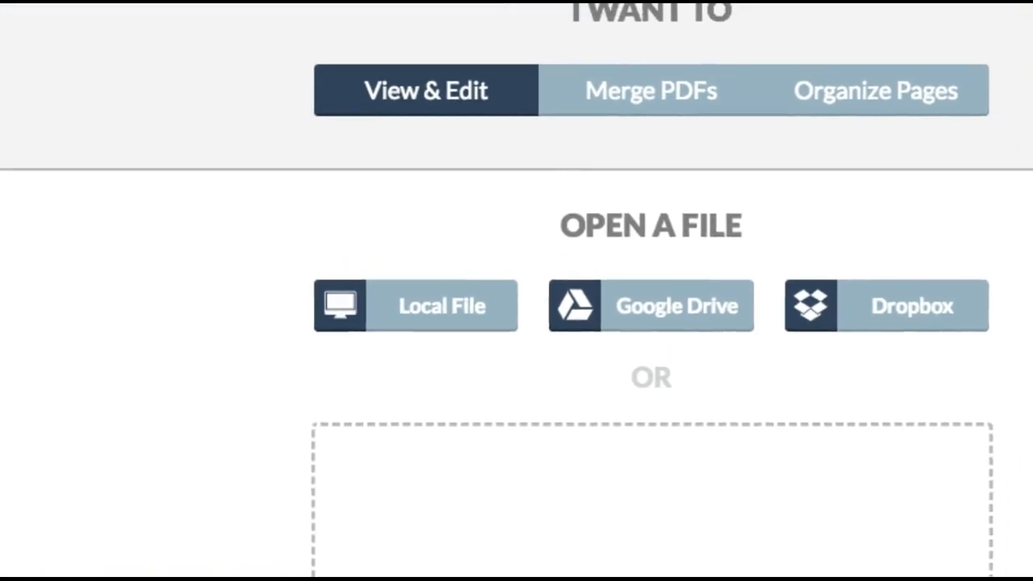
pyautogui.moveTo(46, 149)
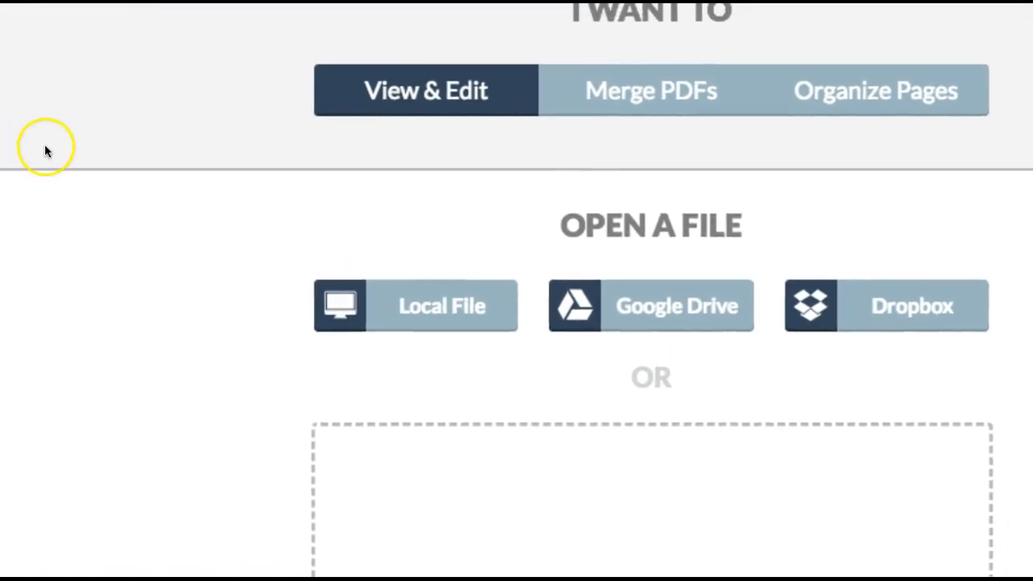
pyautogui.moveTo(55, 141)
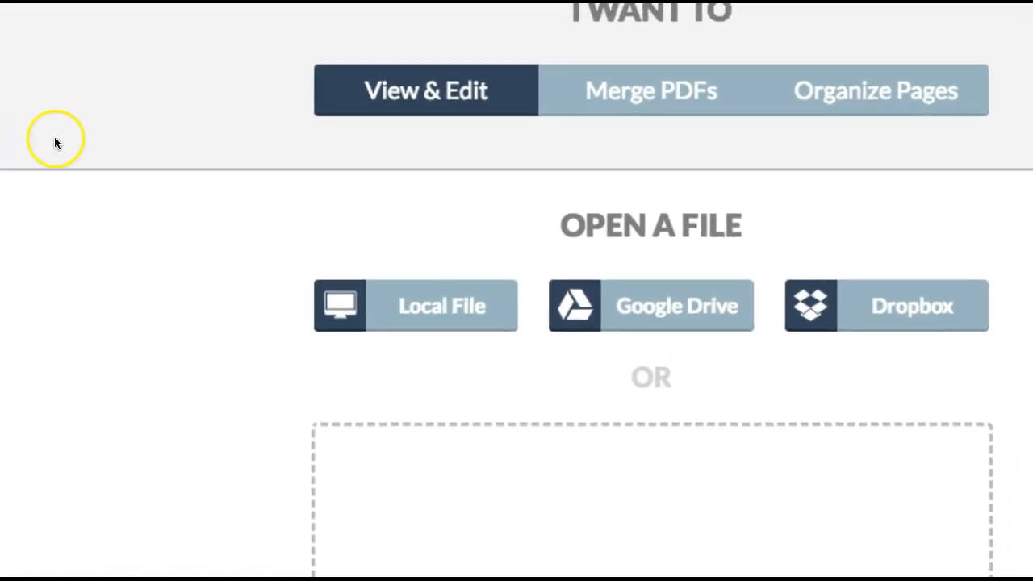
pyautogui.moveTo(21, 146)
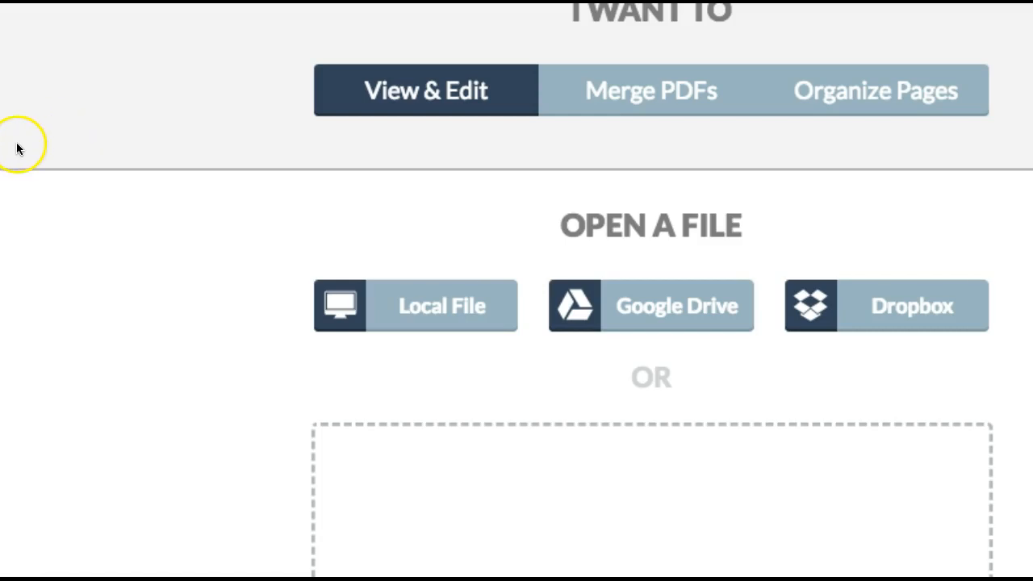
pyautogui.moveTo(612, 113)
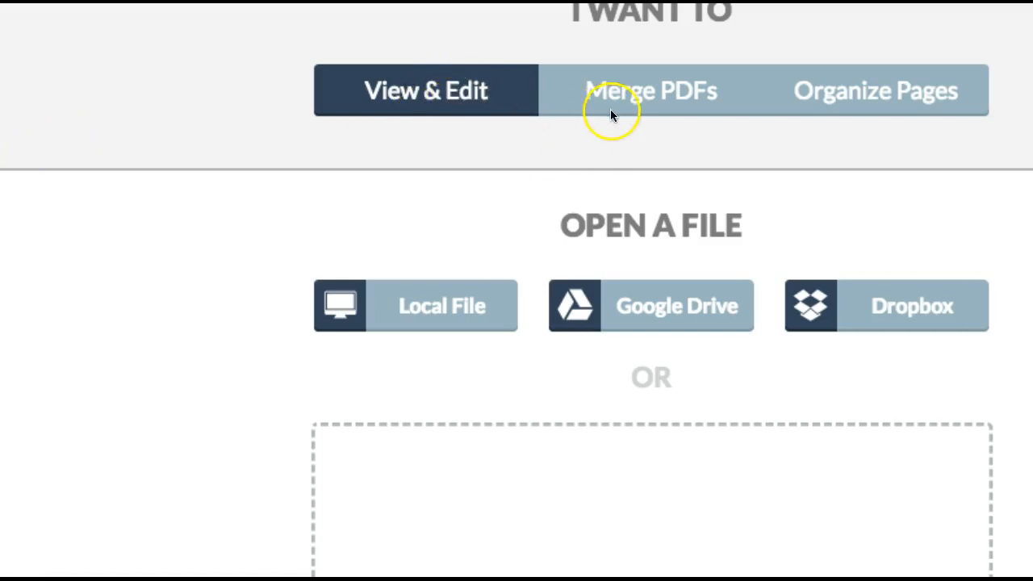
pyautogui.moveTo(436, 97)
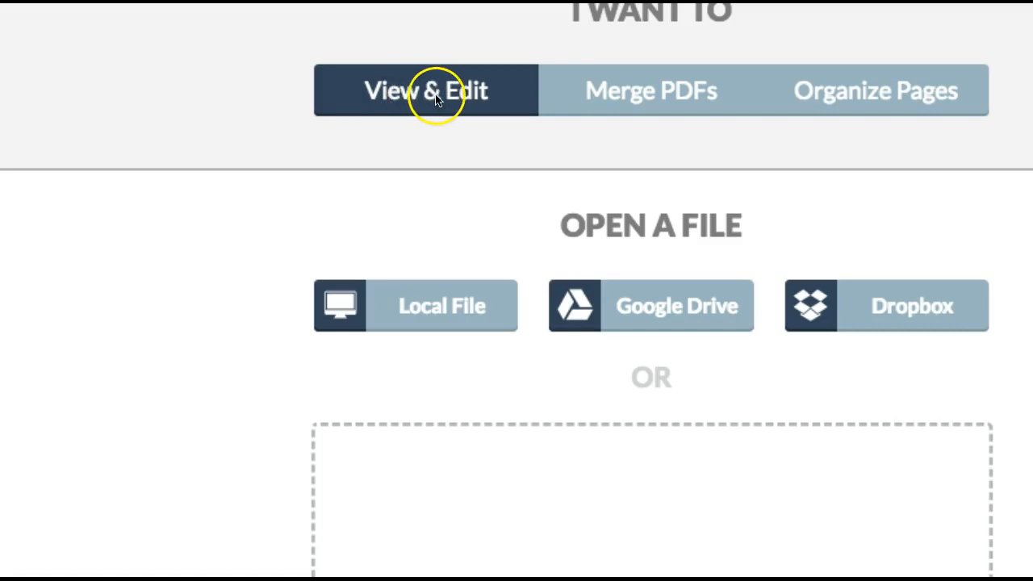
pyautogui.moveTo(420, 330)
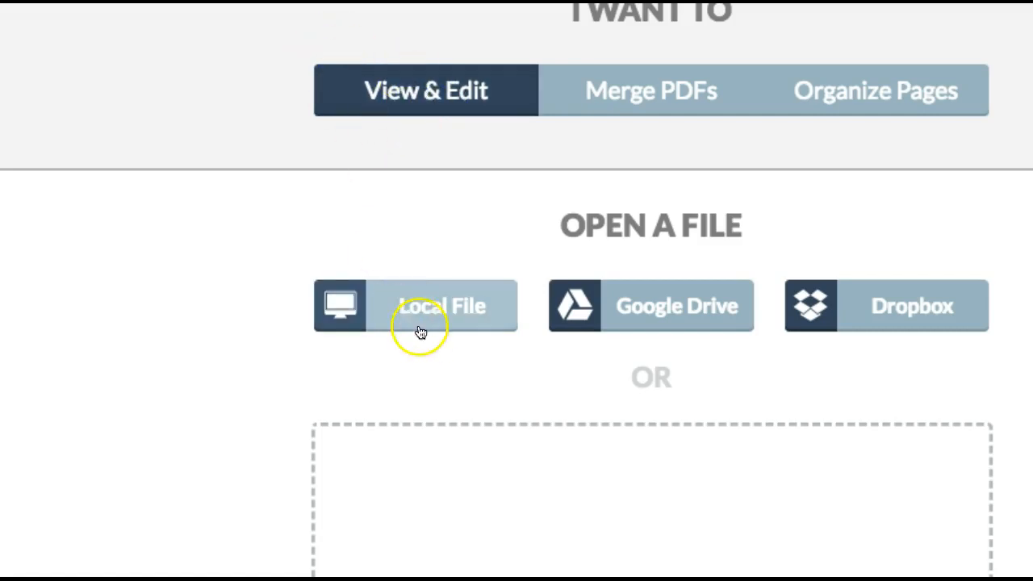
pyautogui.moveTo(690, 210)
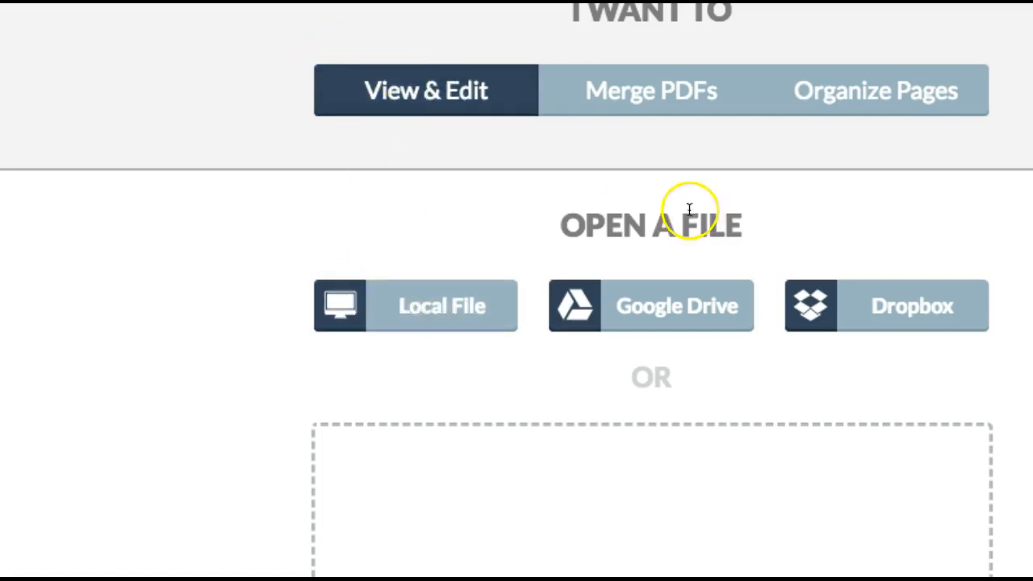
pyautogui.moveTo(686, 319)
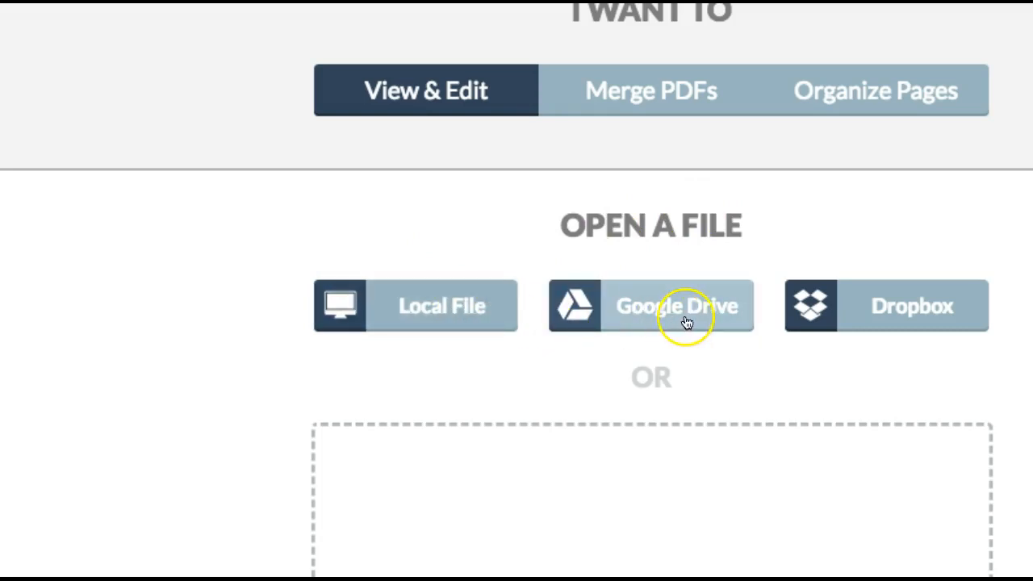
pyautogui.moveTo(499, 328)
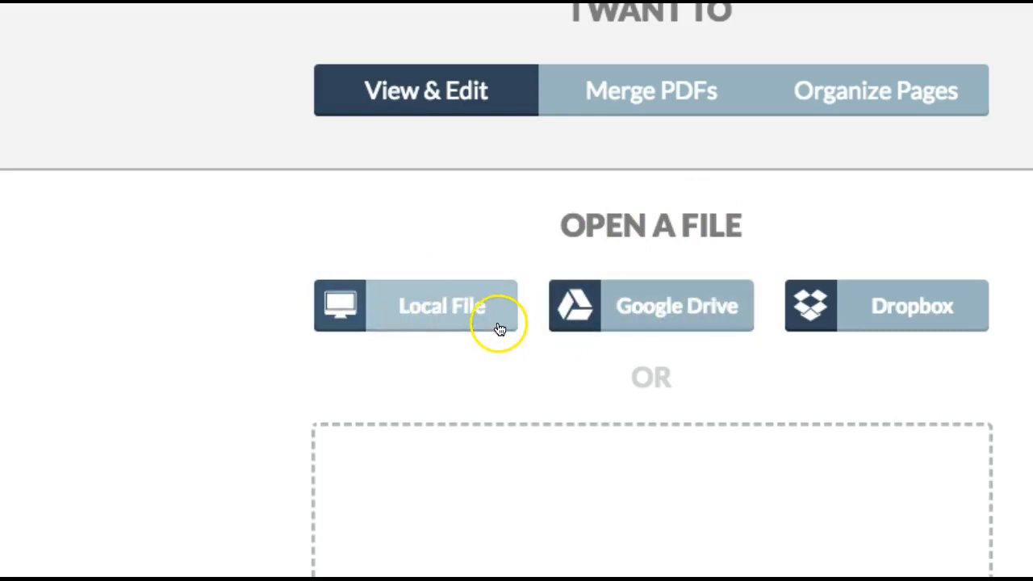
pyautogui.moveTo(628, 327)
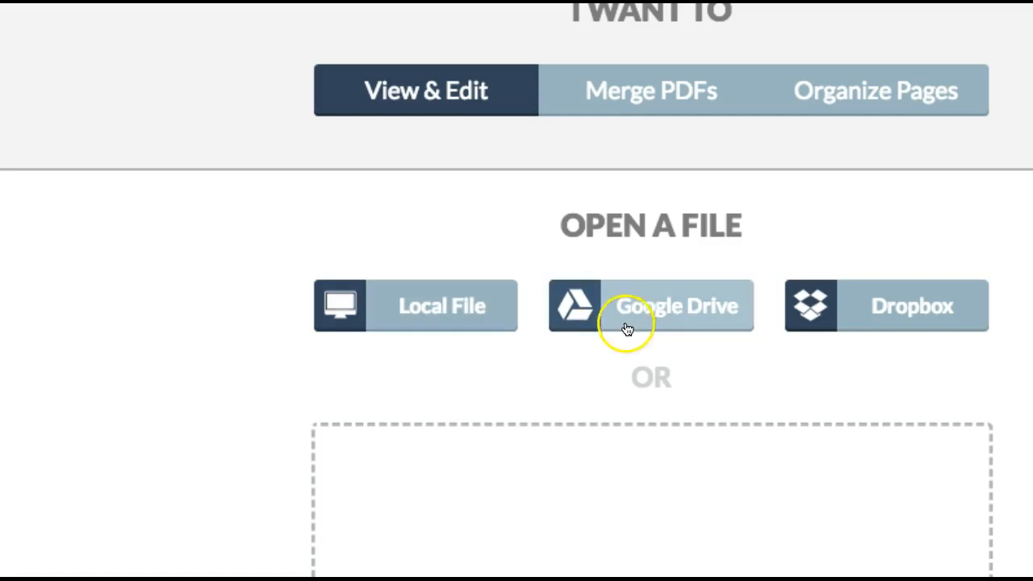
pyautogui.moveTo(953, 343)
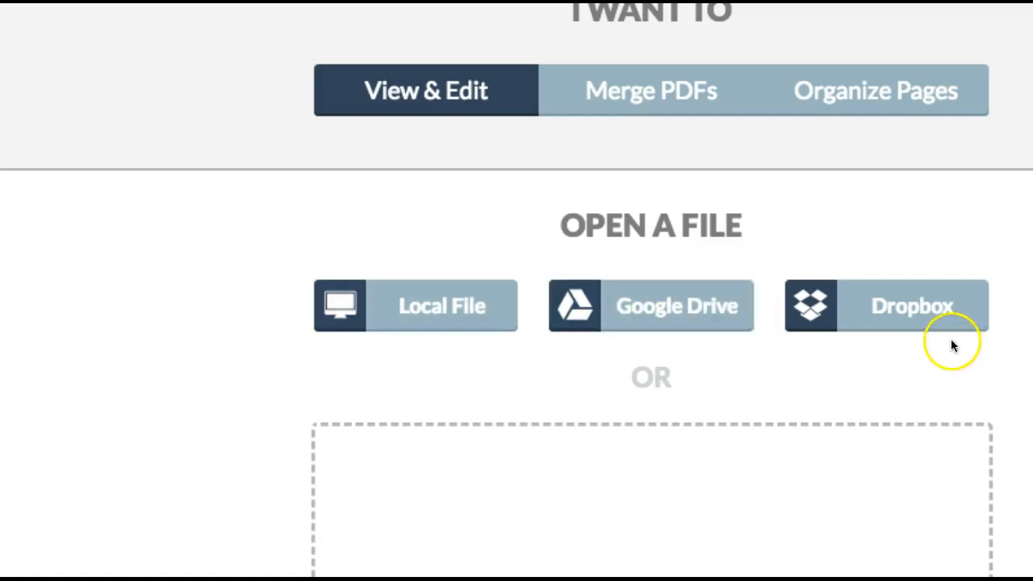
pyautogui.moveTo(988, 297)
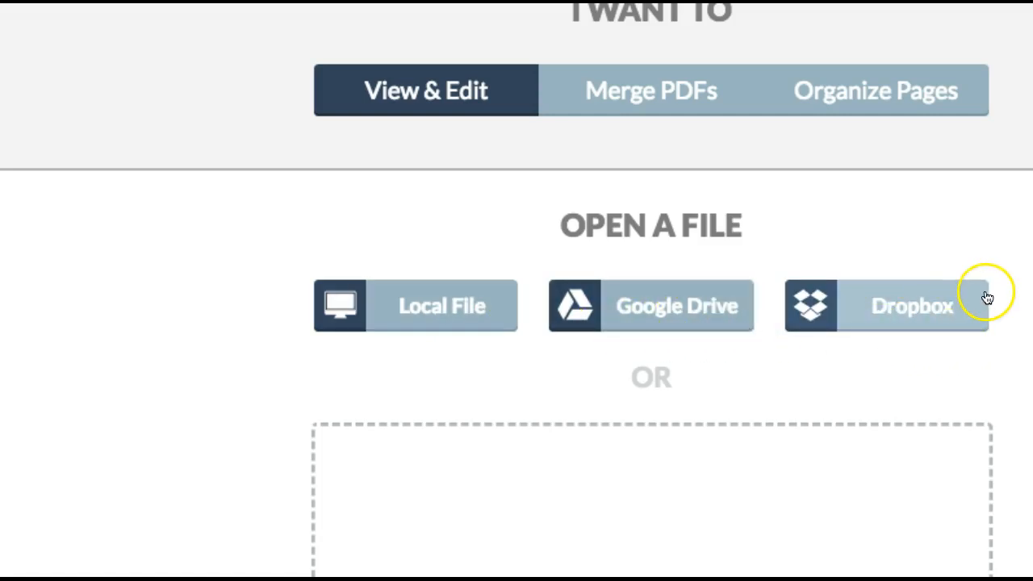
pyautogui.moveTo(429, 321)
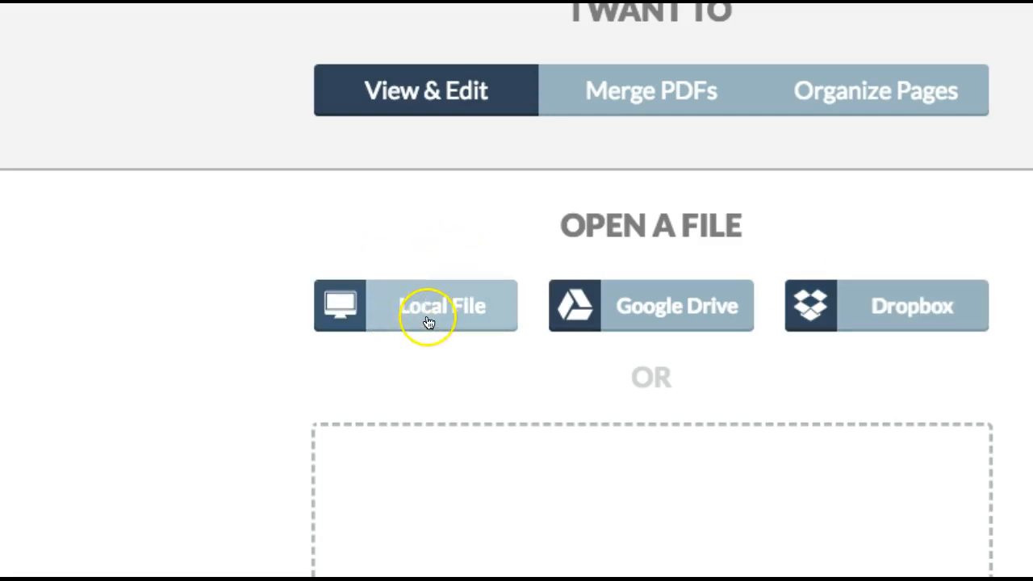
# - Open the JPEG portrait photo from Downloads via Local File
pyautogui.click(428, 305)
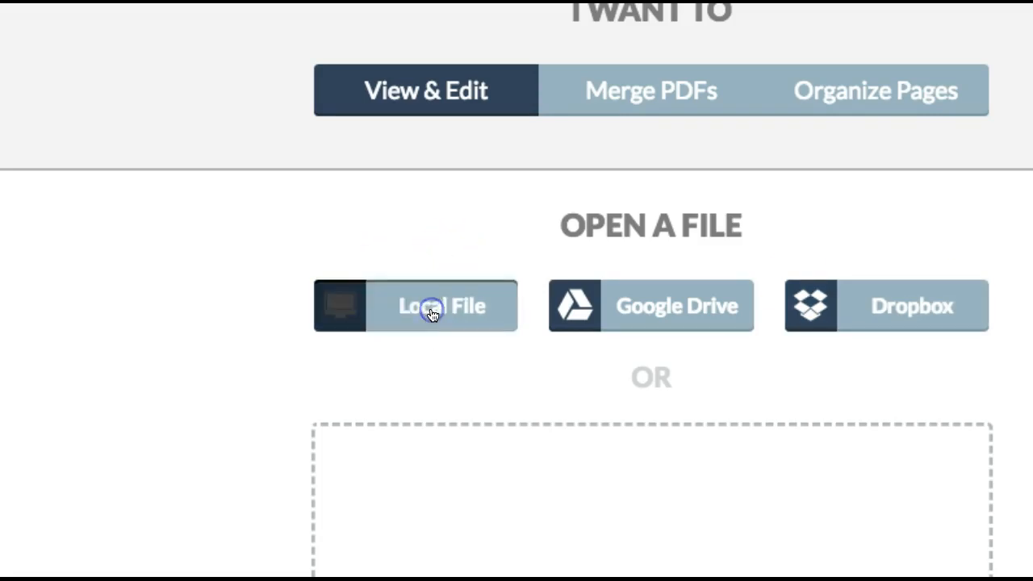
pyautogui.click(441, 305)
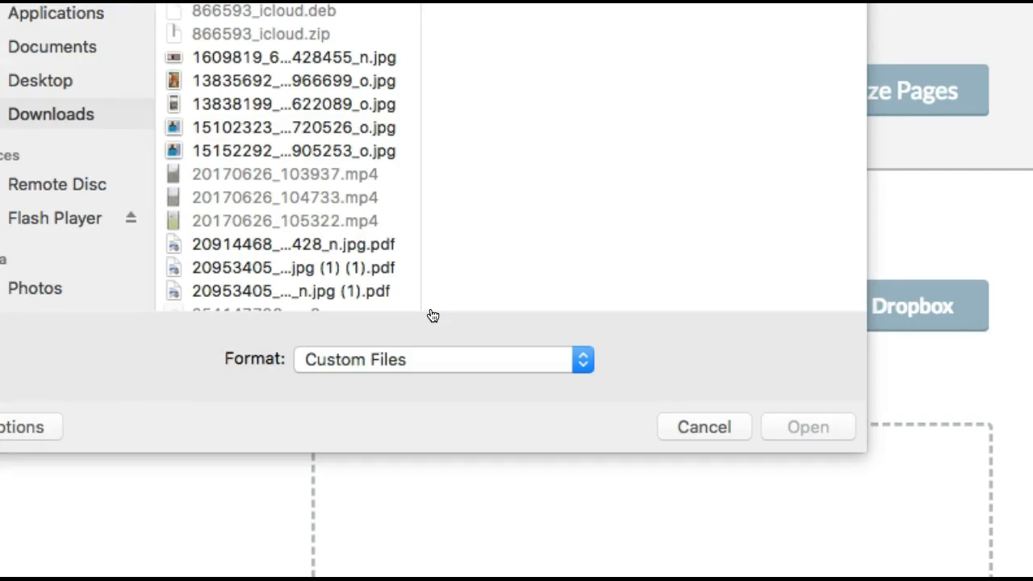
pyautogui.moveTo(278, 45)
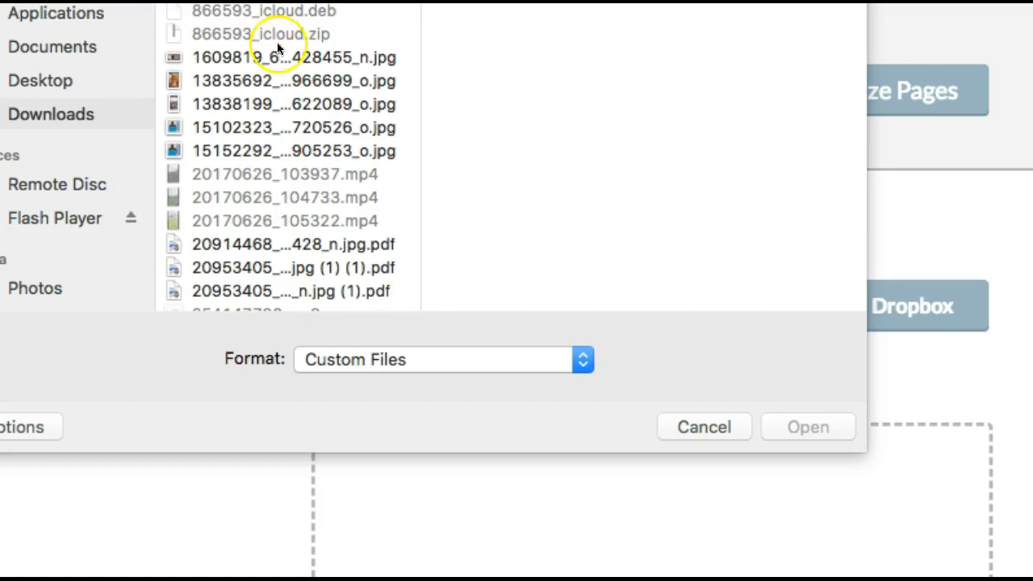
pyautogui.moveTo(327, 67)
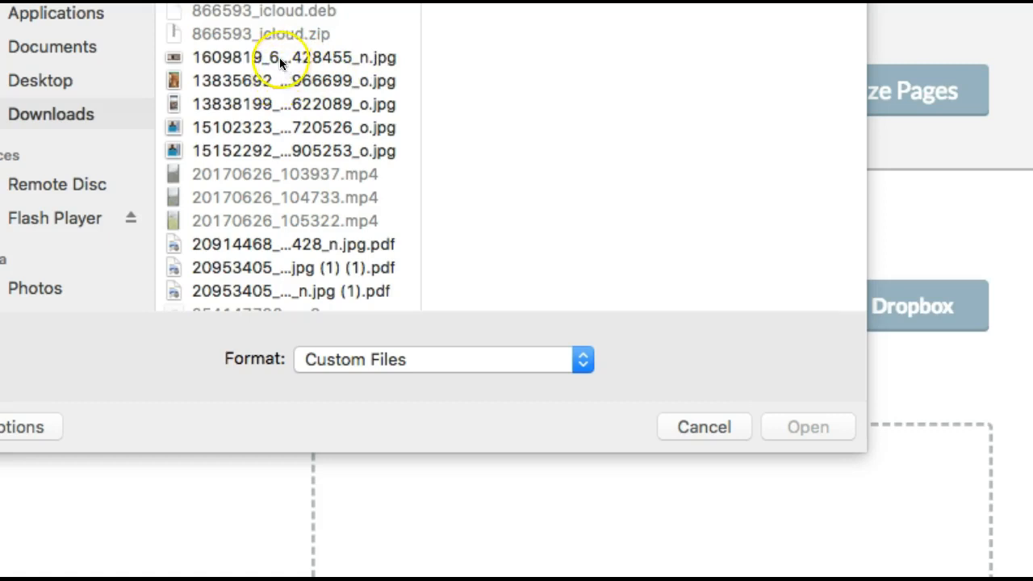
pyautogui.click(293, 57)
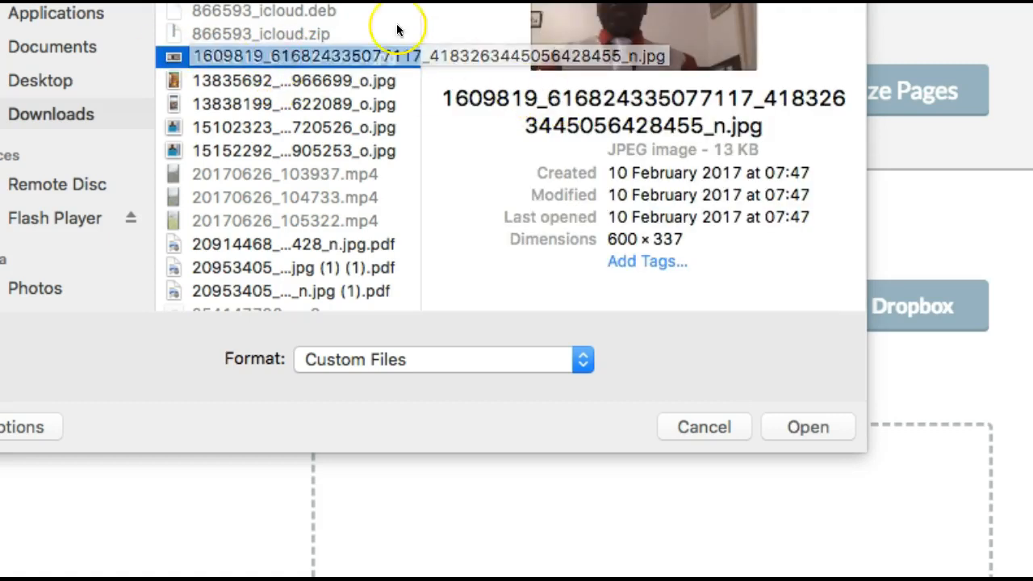
pyautogui.click(808, 427)
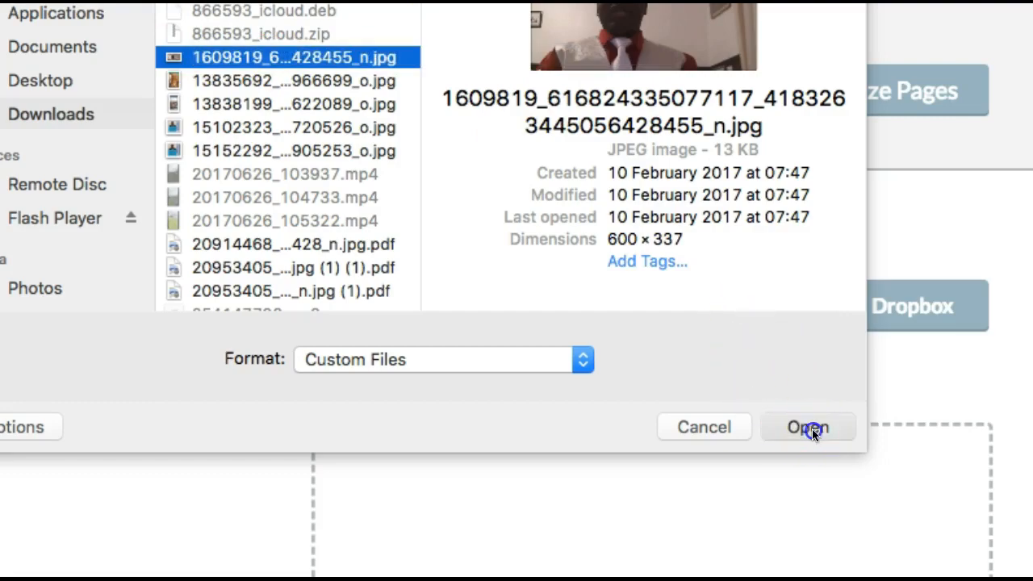
pyautogui.click(807, 426)
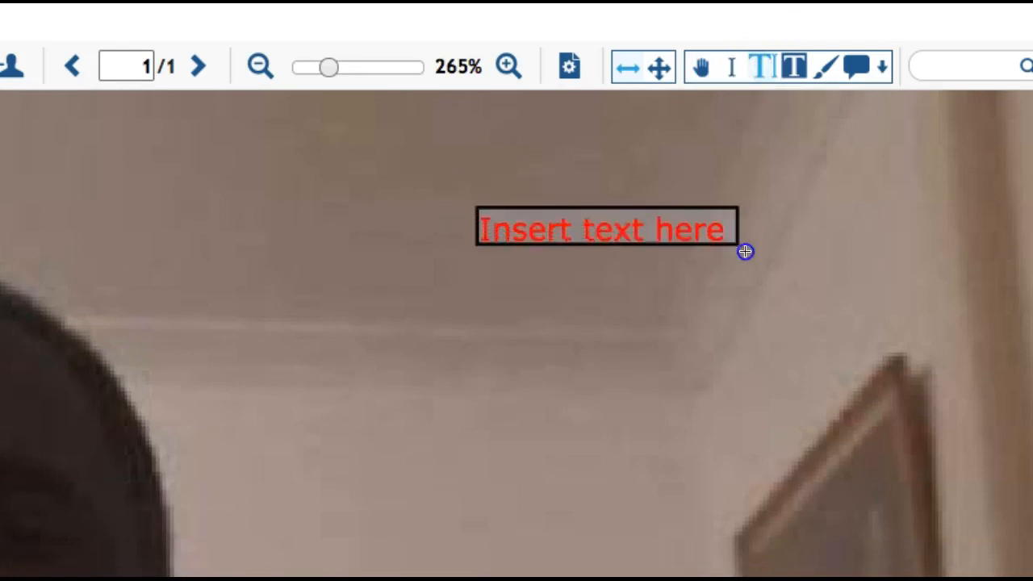
# - Replace the placeholder text with 'Adrian' and draw a freehand signature below it
pyautogui.moveTo(744, 251); pyautogui.dragTo(816, 266)
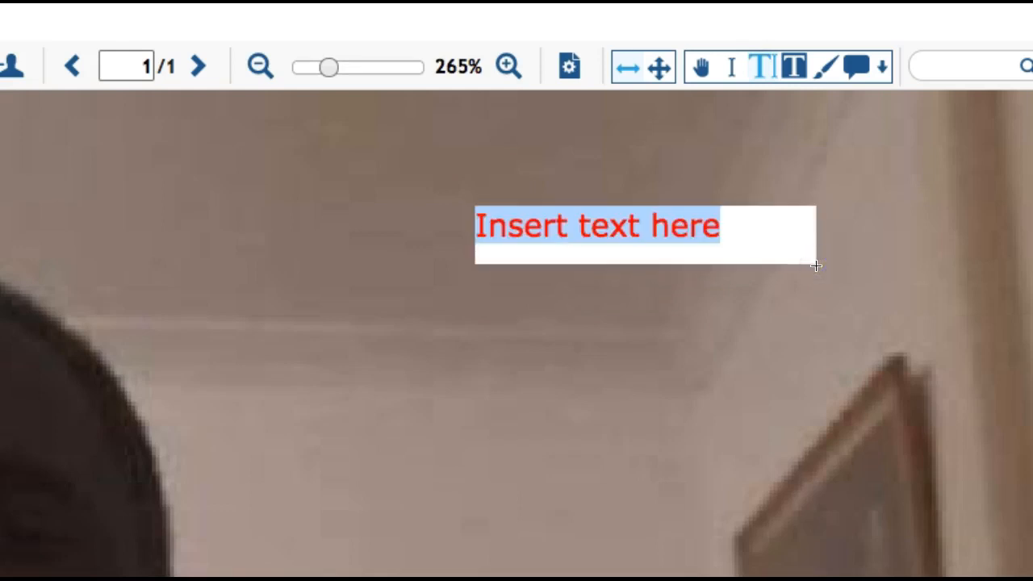
pyautogui.write('Adr')
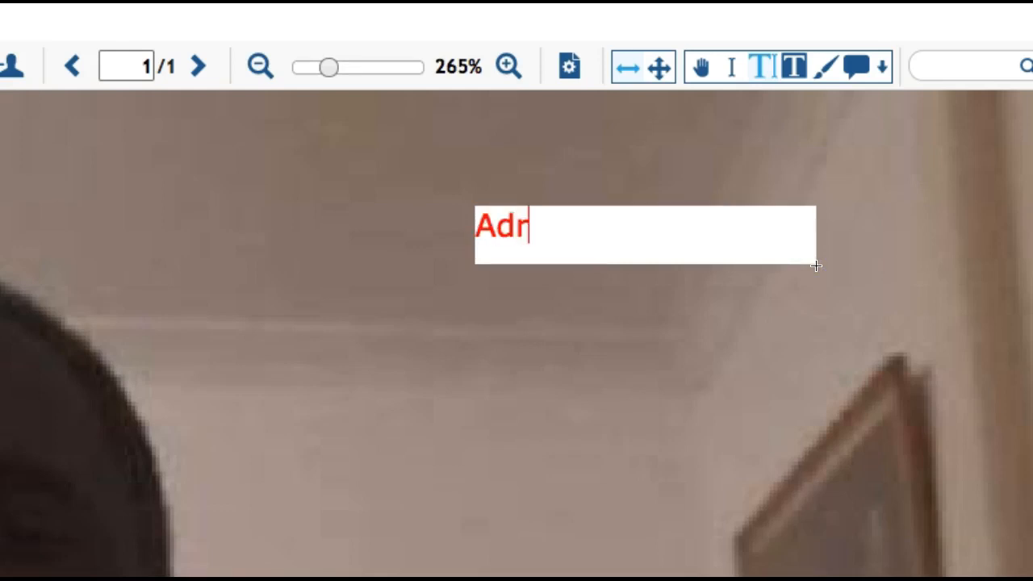
pyautogui.write('ian')
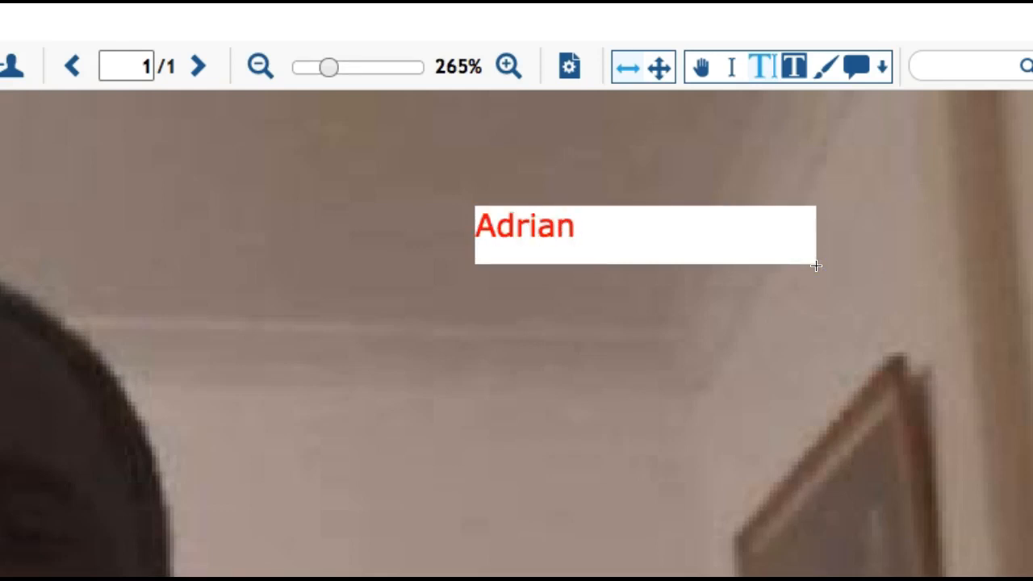
pyautogui.moveTo(401, 256)
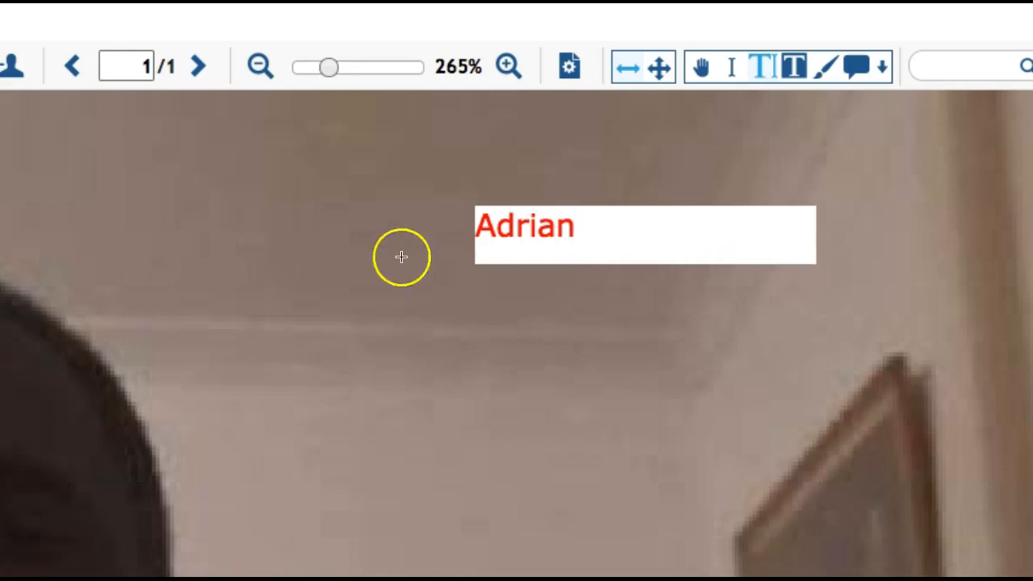
pyautogui.moveTo(800, 213)
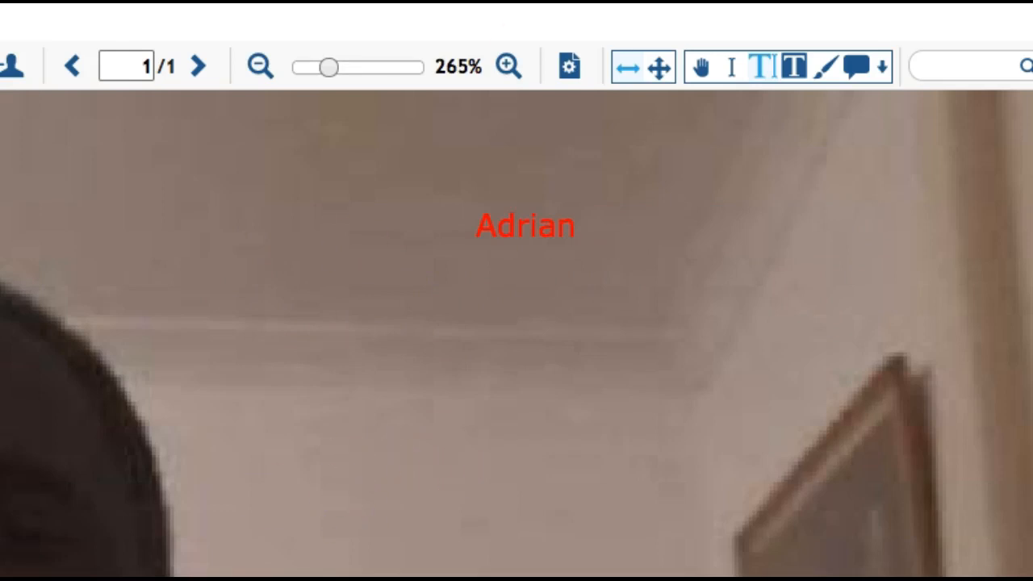
pyautogui.moveTo(634, 139)
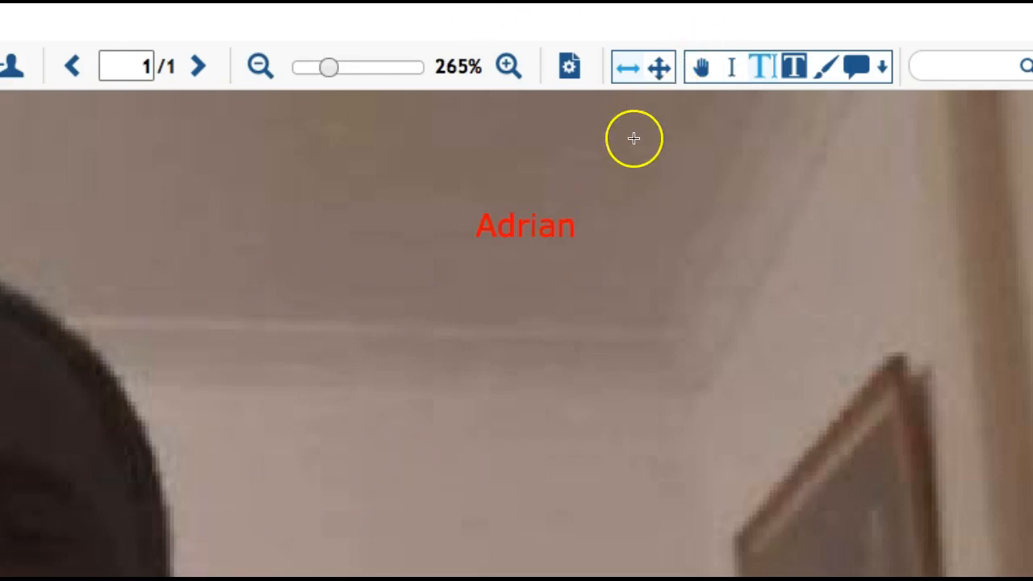
pyautogui.moveTo(729, 110)
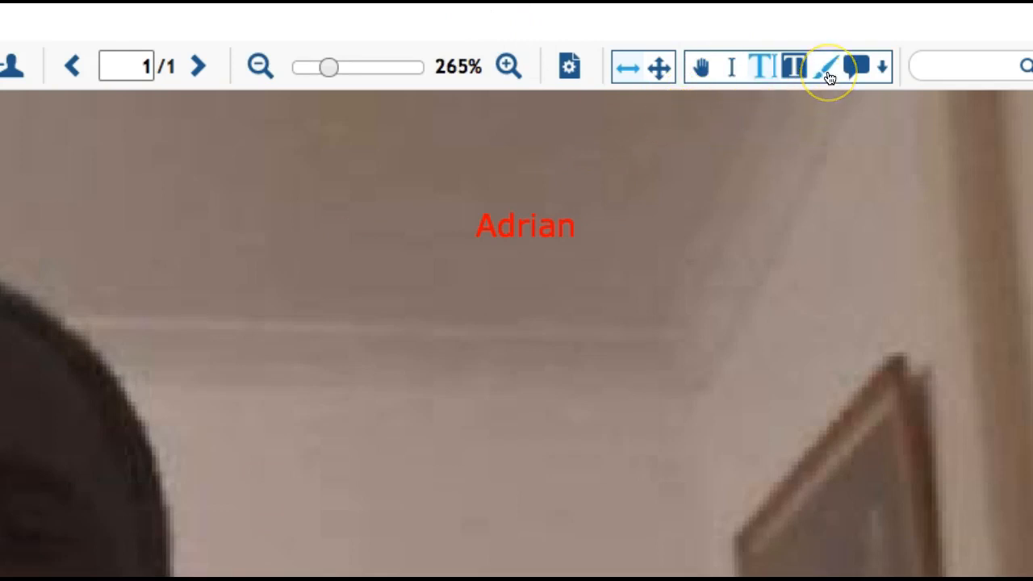
pyautogui.moveTo(827, 67)
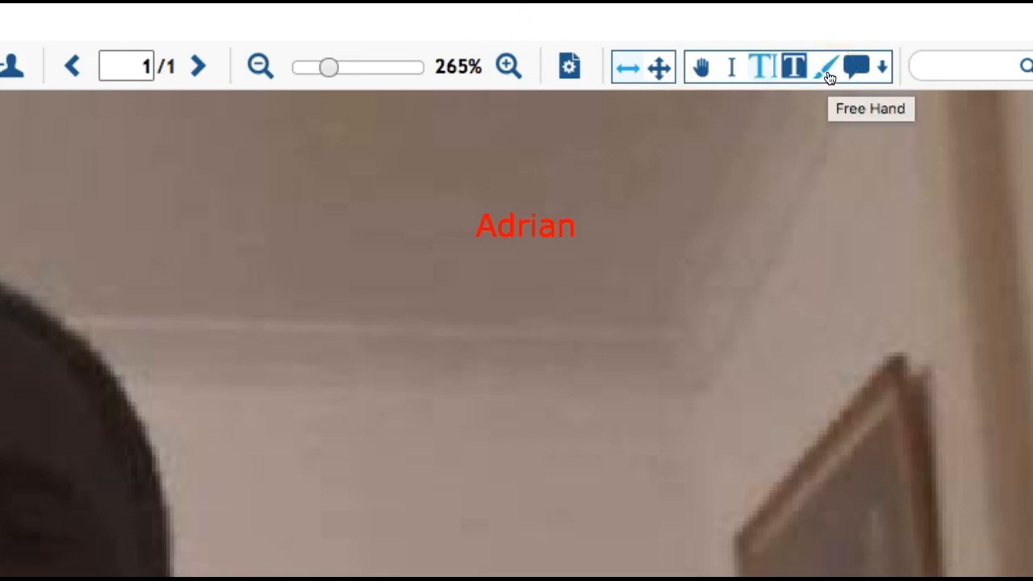
pyautogui.click(828, 67)
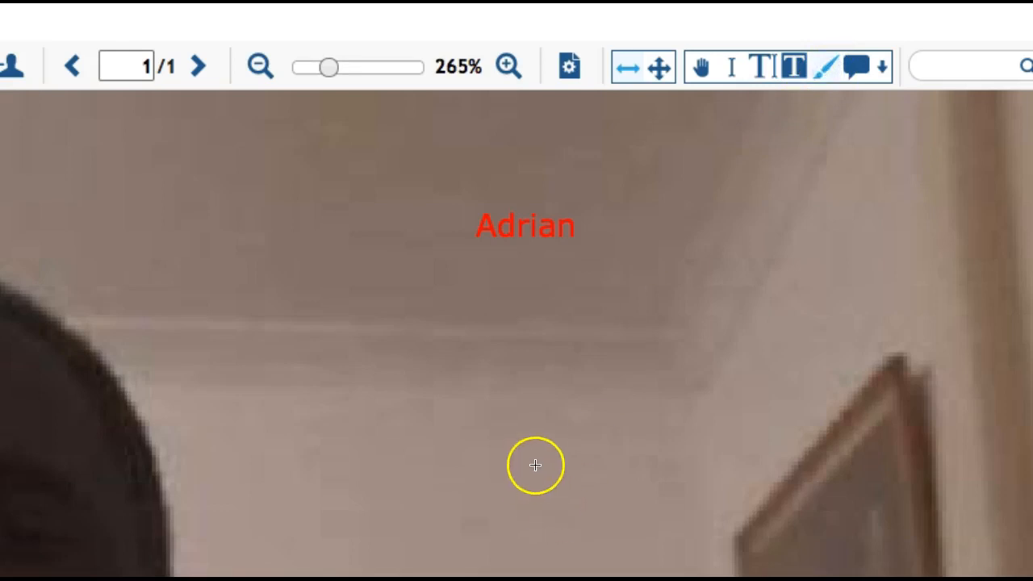
pyautogui.moveTo(535, 465); pyautogui.dragTo(703, 434)
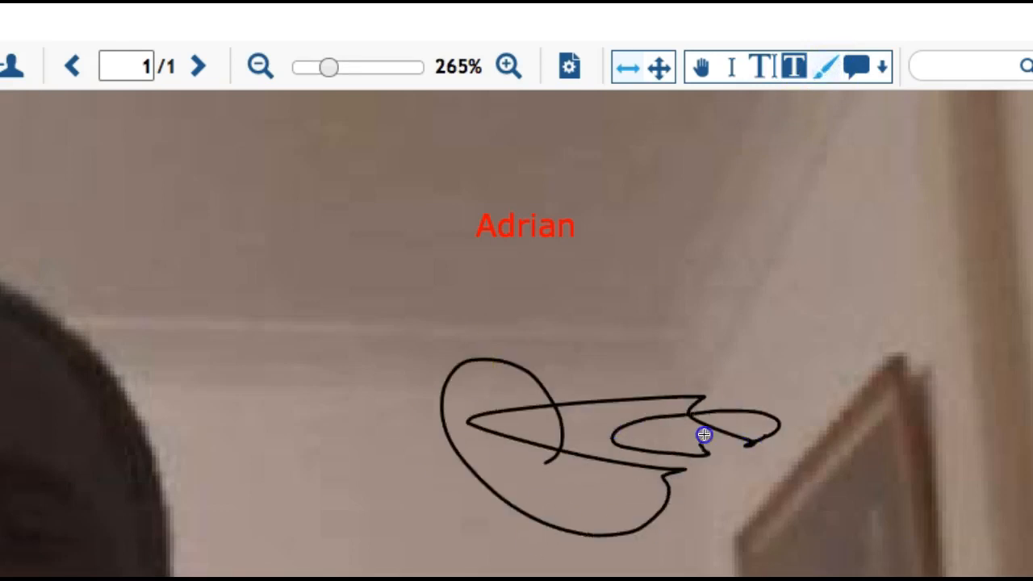